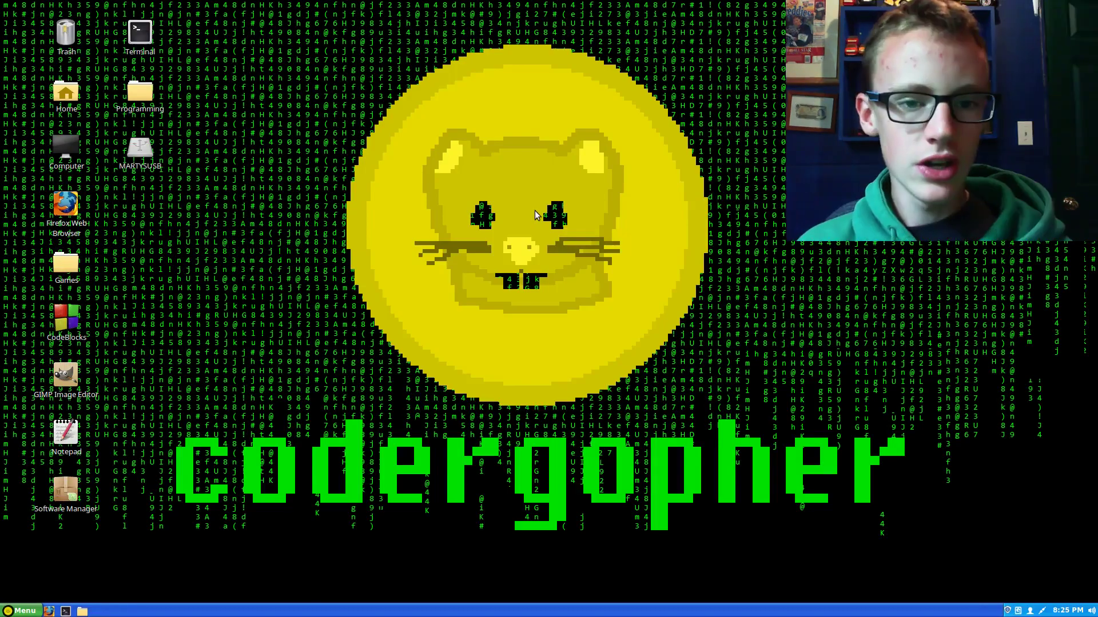
pyautogui.moveTo(116, 472)
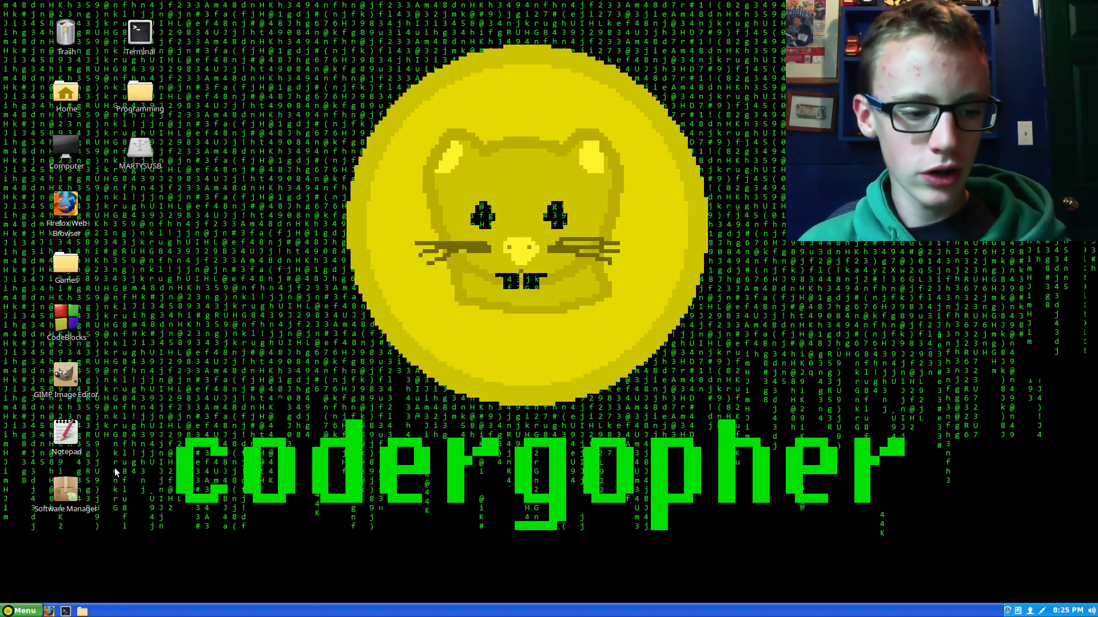
pyautogui.moveTo(525, 340)
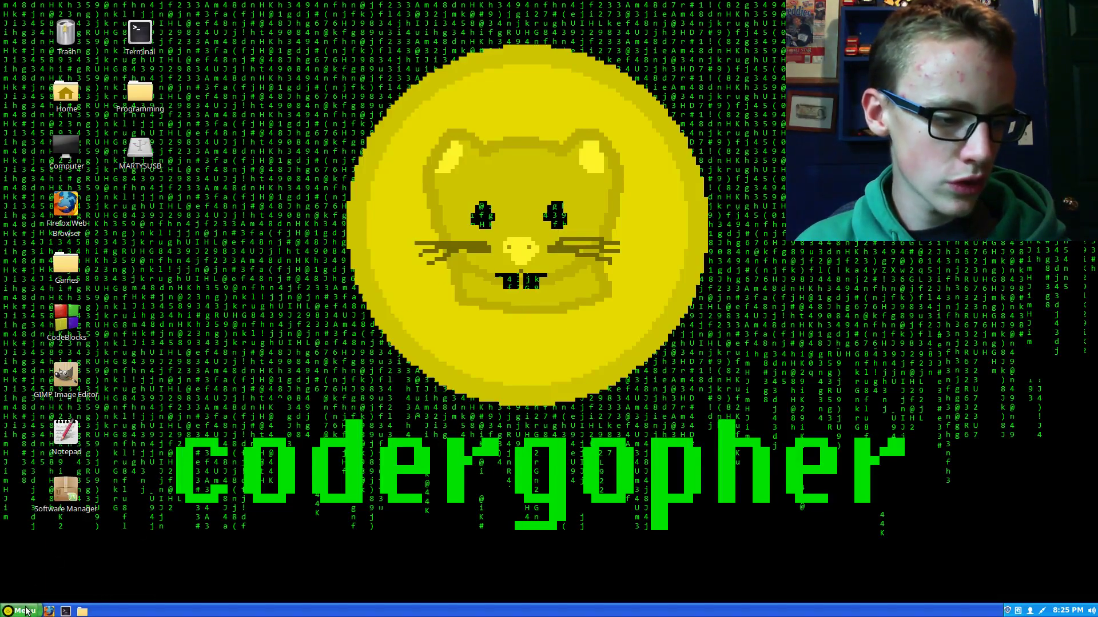
# Step: Launch Software Manager from Menu > Administration and authenticate with the admin password
pyautogui.click(23, 611)
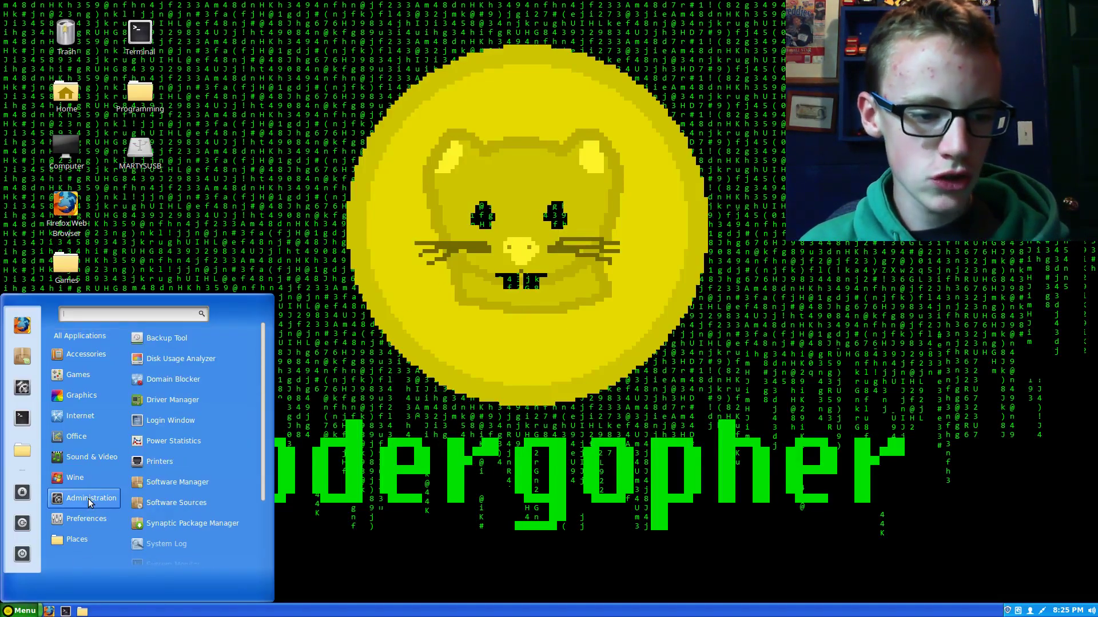
pyautogui.moveTo(176, 481)
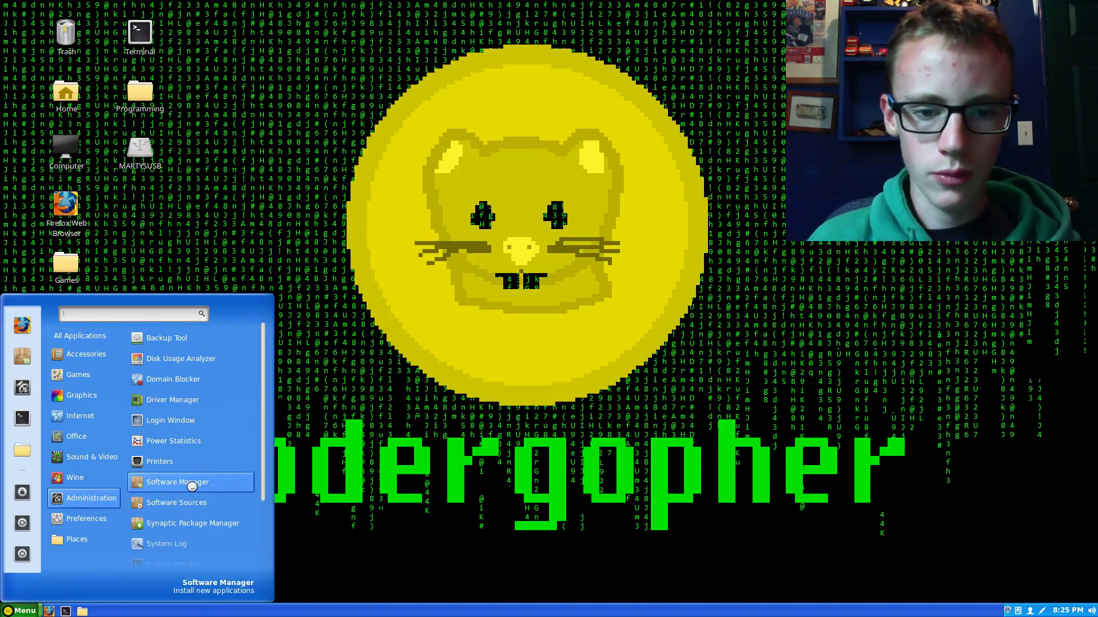
pyautogui.click(176, 481)
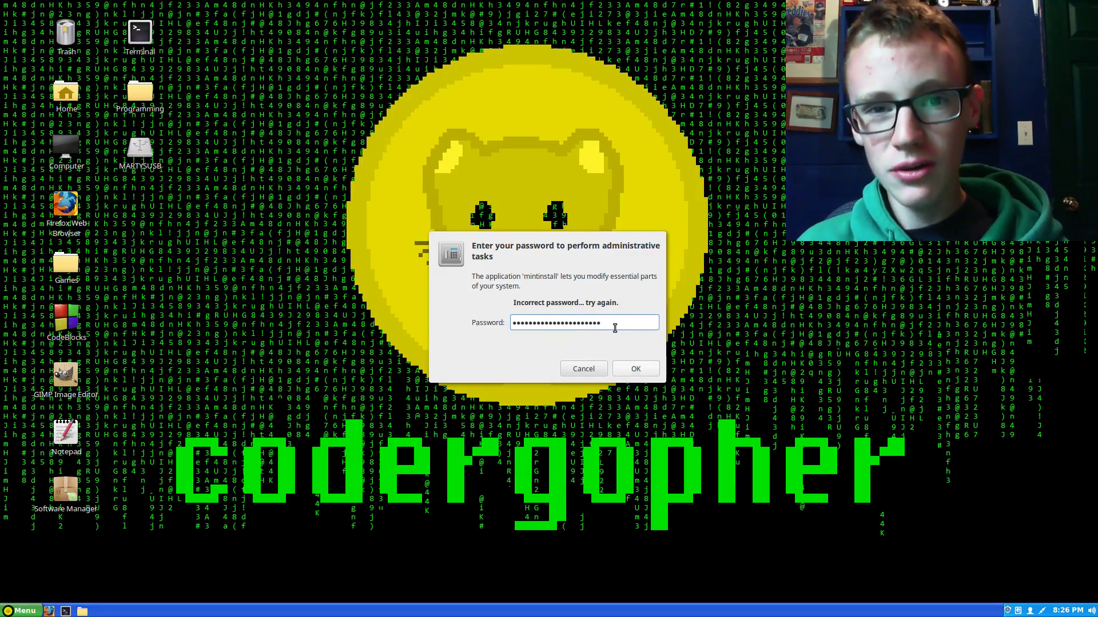
pyautogui.moveTo(647, 363)
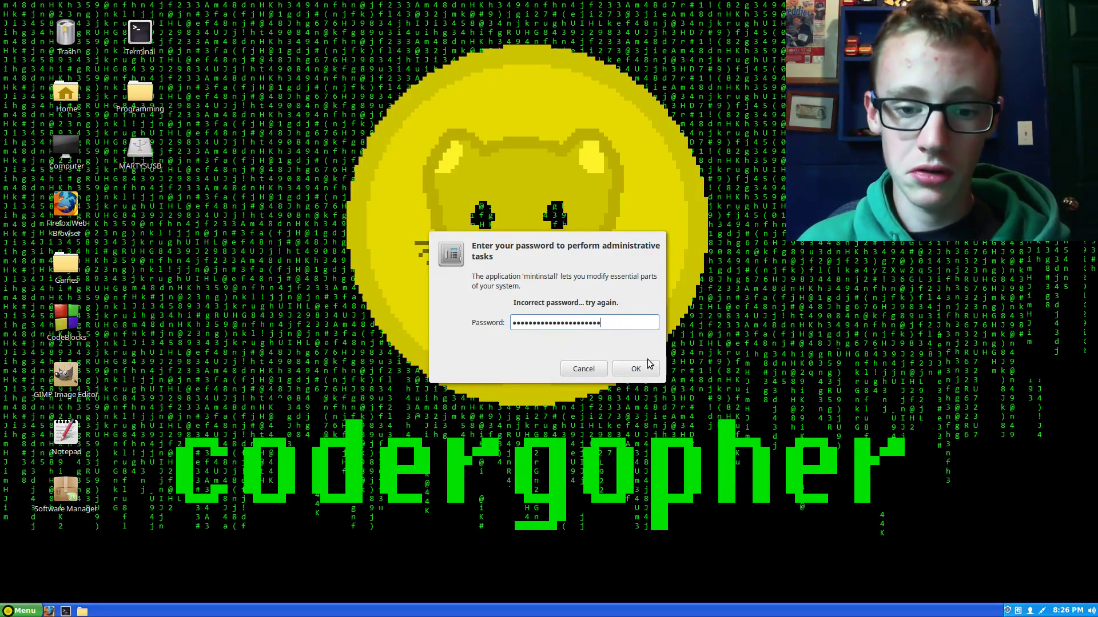
pyautogui.click(635, 368)
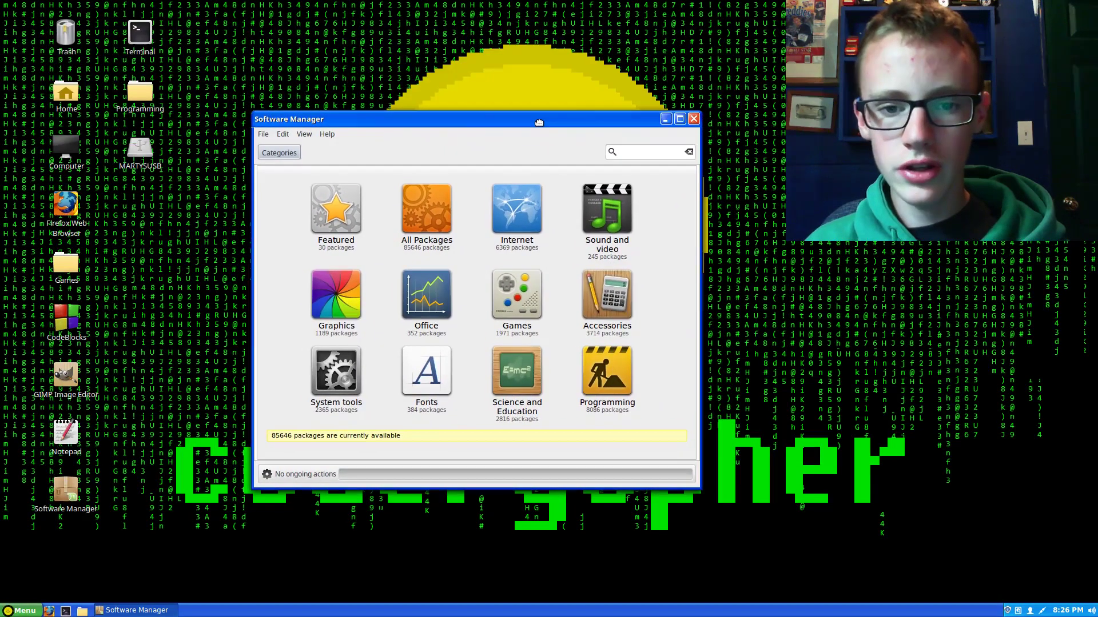
# Step: Search for 'g++' and view the G++ compiler package page showing it installed
pyautogui.click(647, 152)
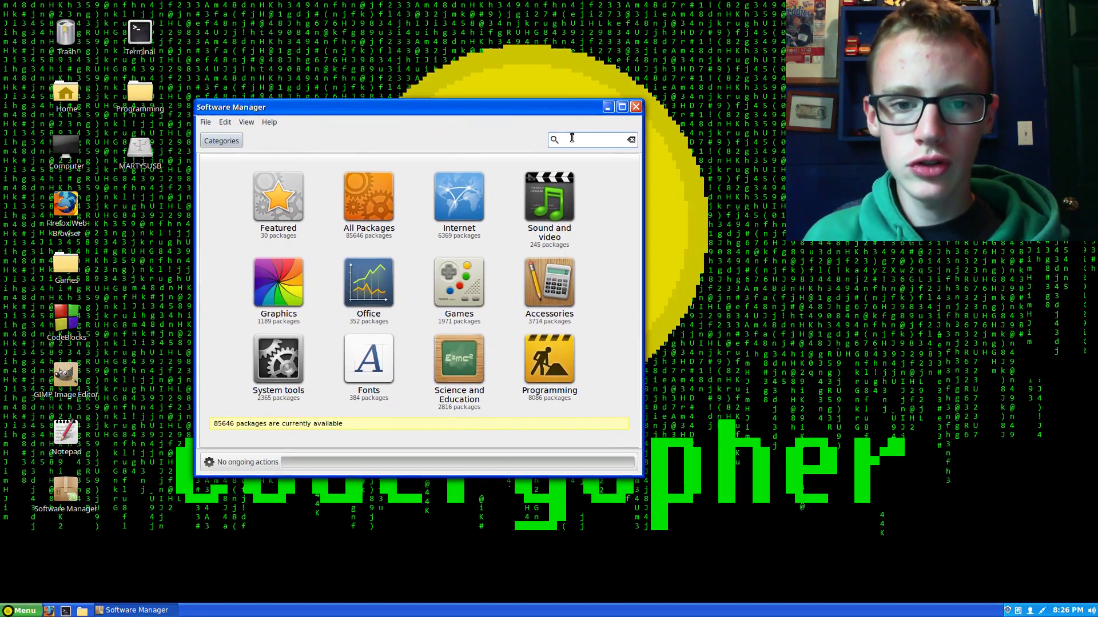
pyautogui.write('g')
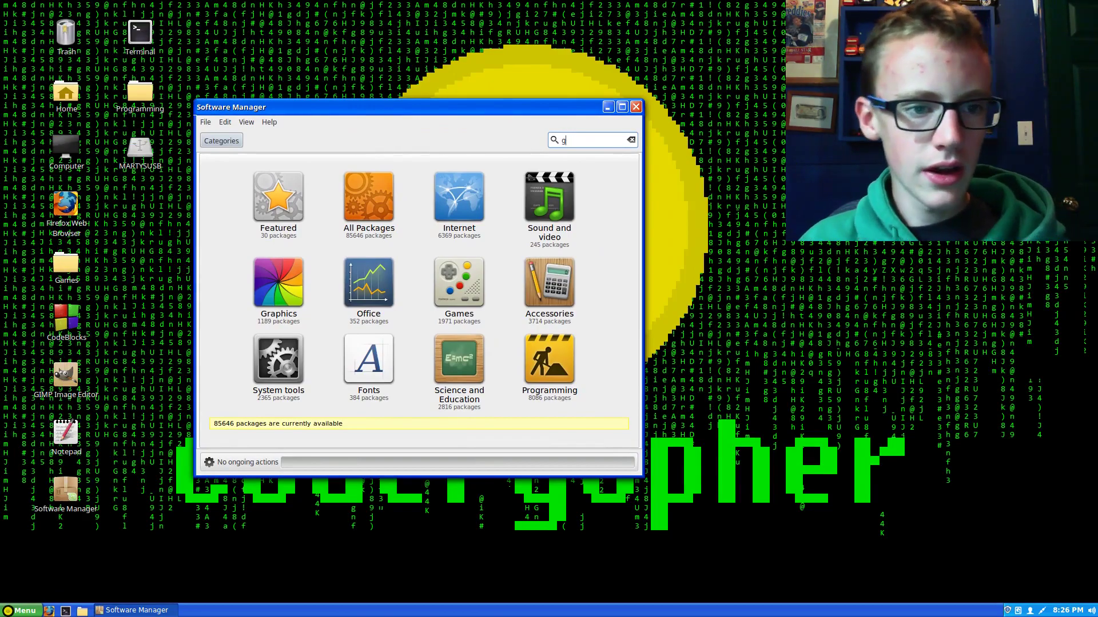
pyautogui.write('++')
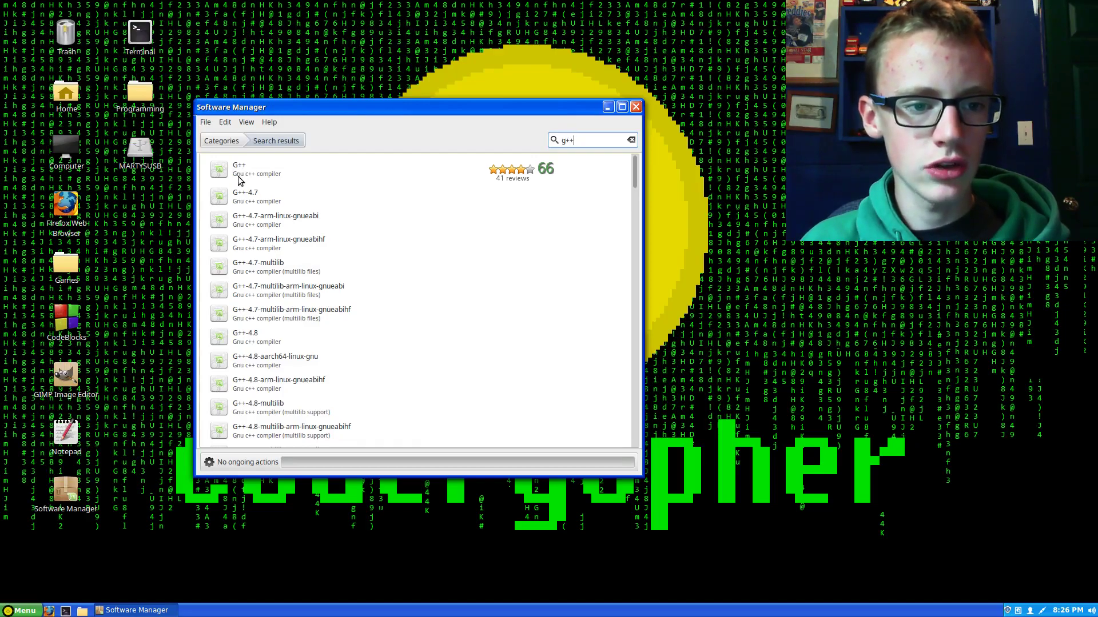
pyautogui.click(316, 170)
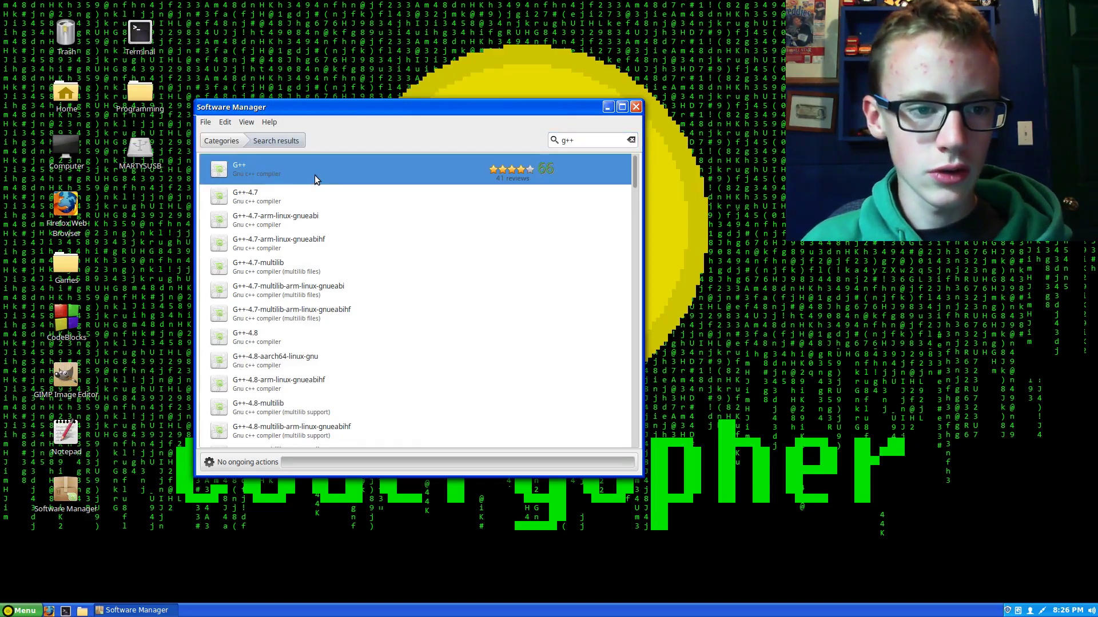
pyautogui.click(316, 168)
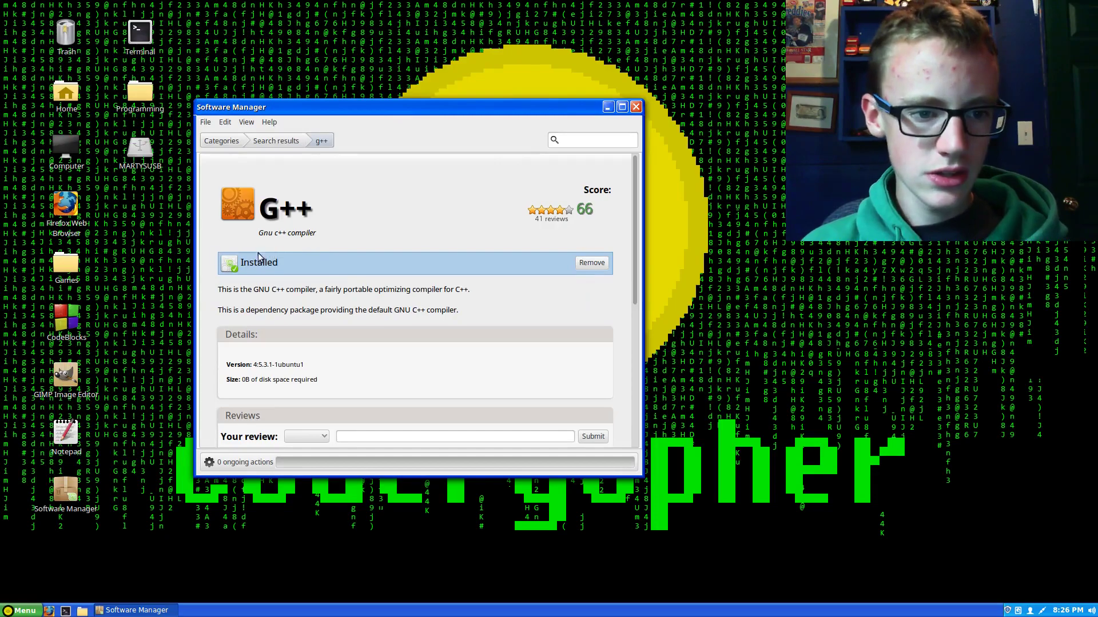
pyautogui.moveTo(514, 174)
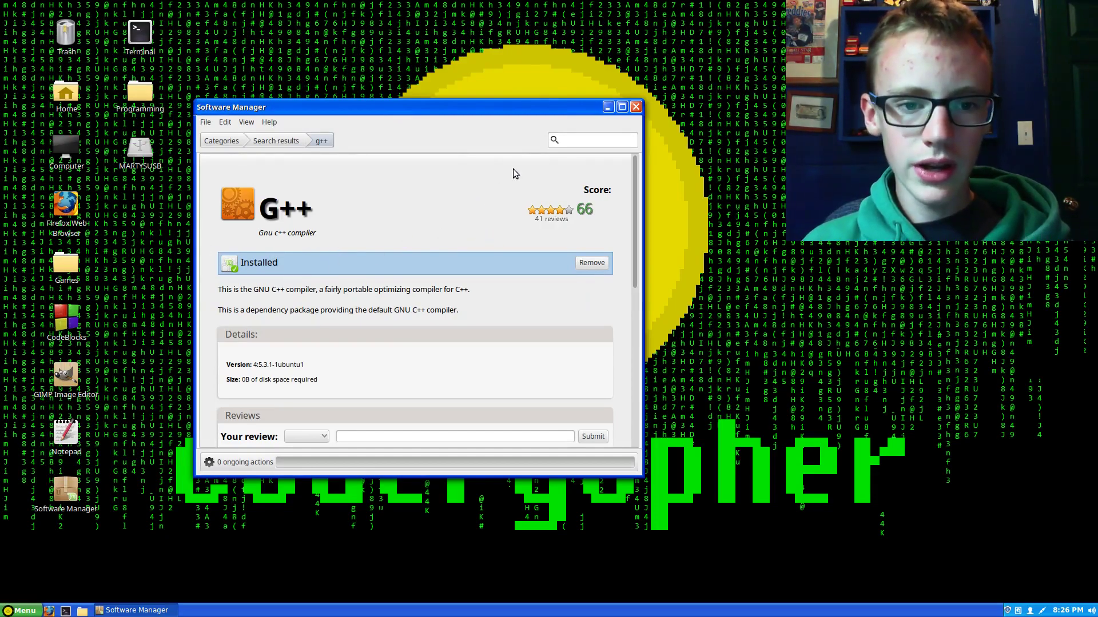
pyautogui.moveTo(358, 160)
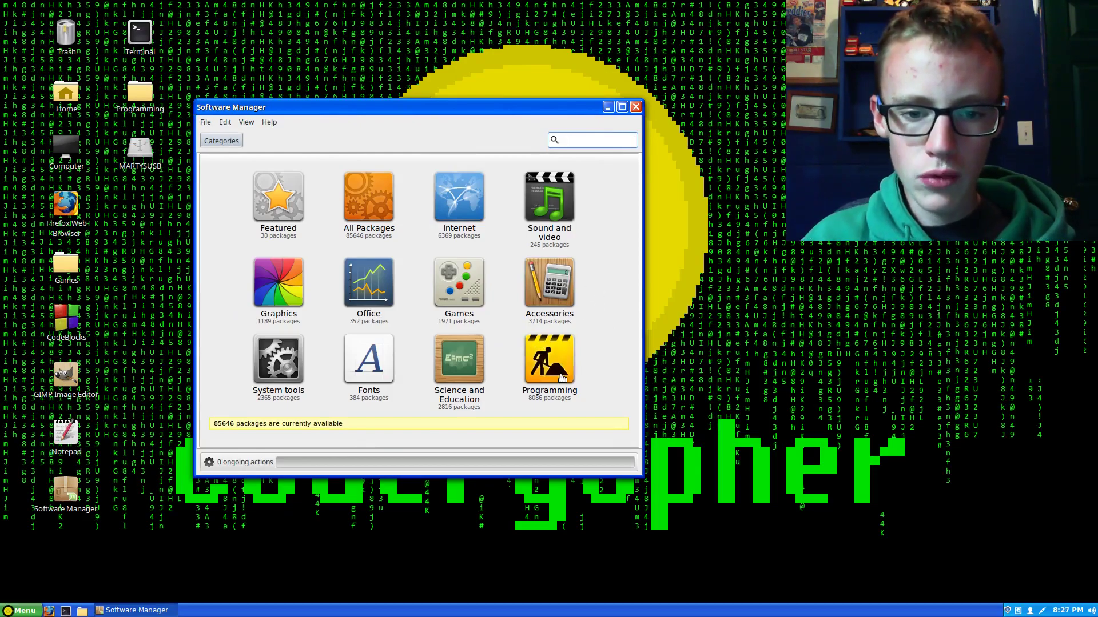
# Step: Install Codeblocks from the Programming category and return to the category overview
pyautogui.click(549, 360)
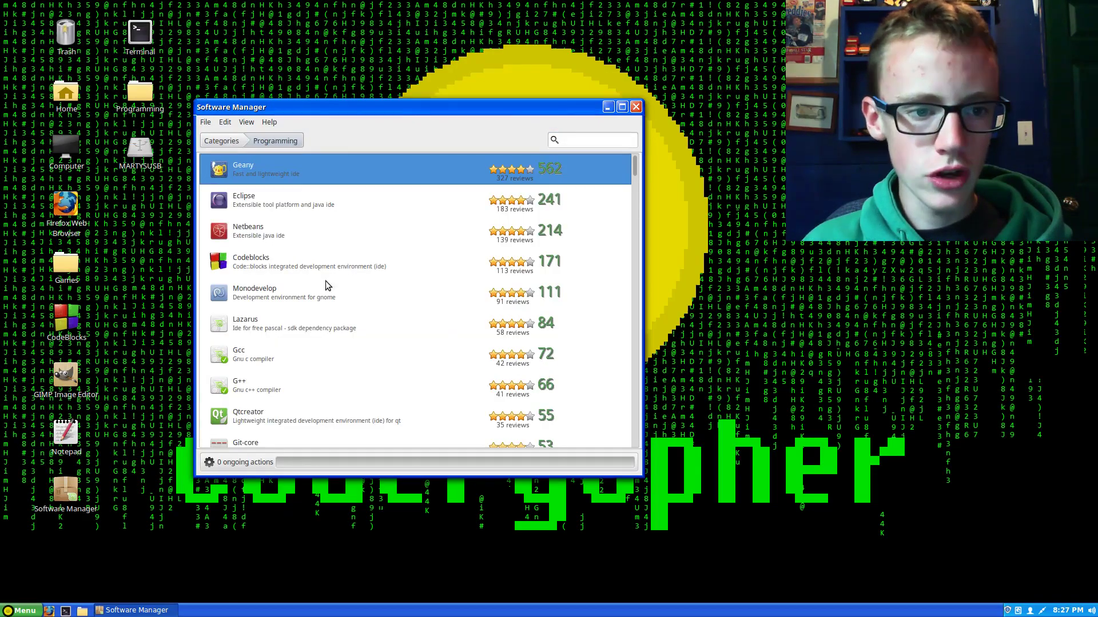
pyautogui.click(330, 261)
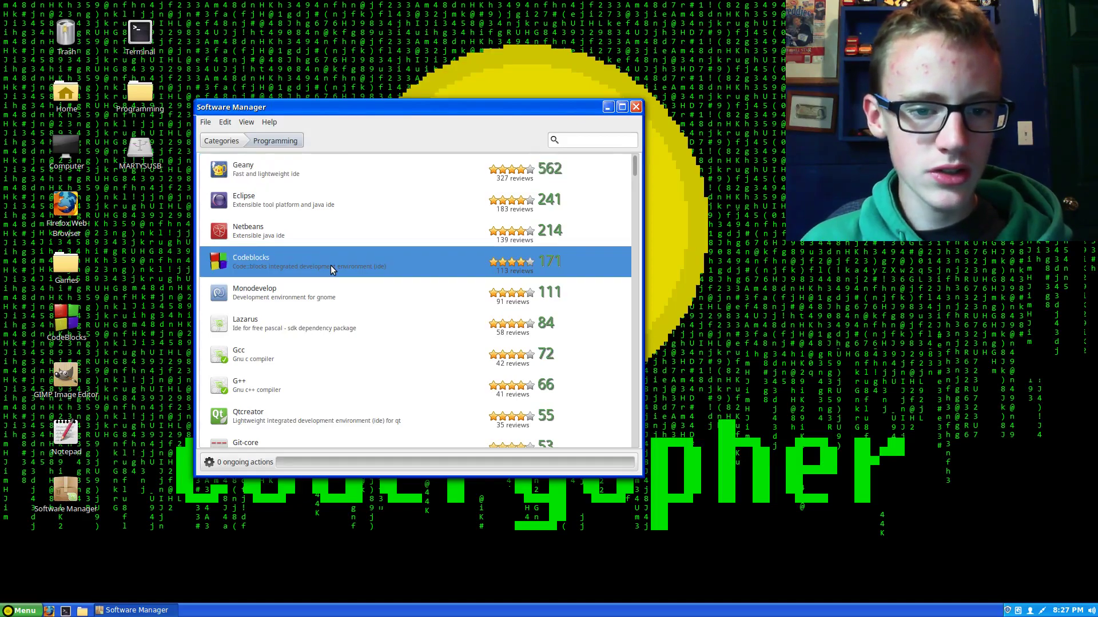
pyautogui.click(316, 262)
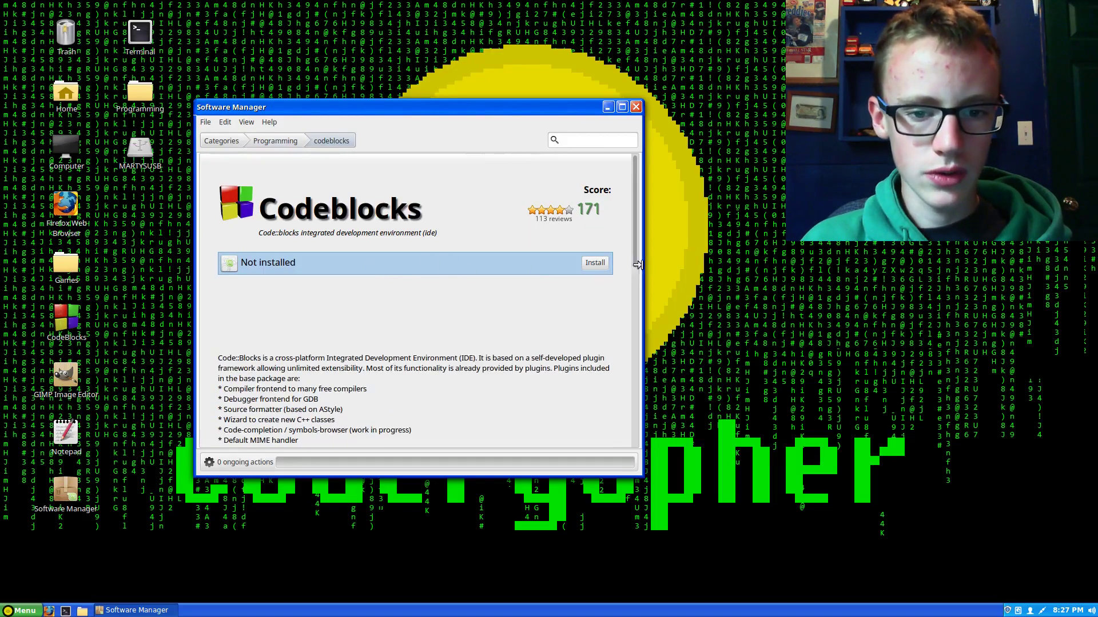
pyautogui.click(594, 263)
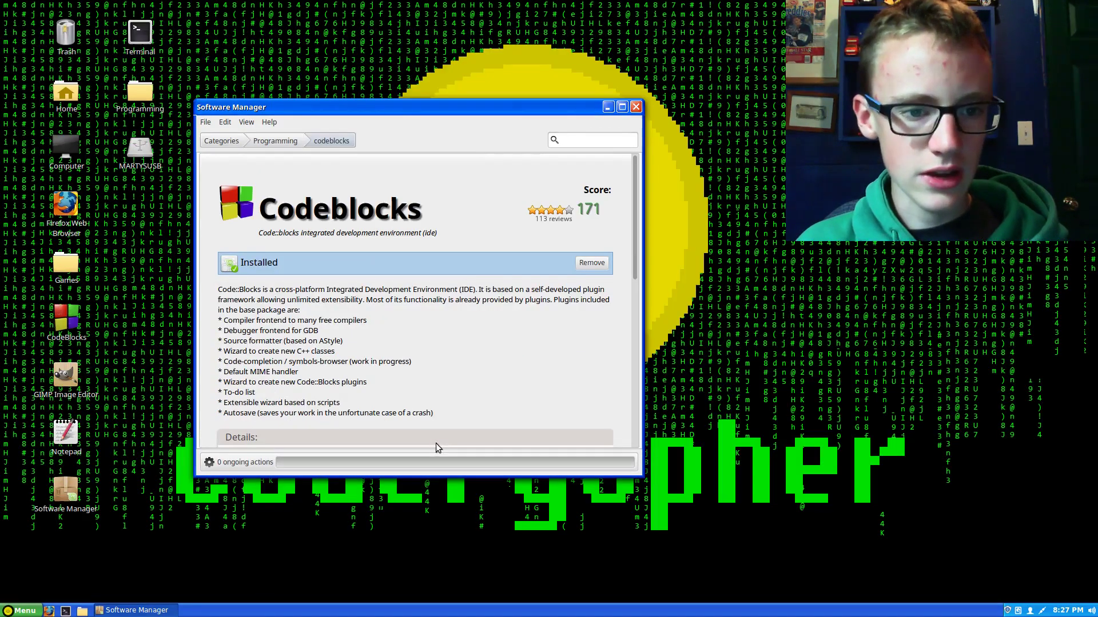
pyautogui.scroll(3)
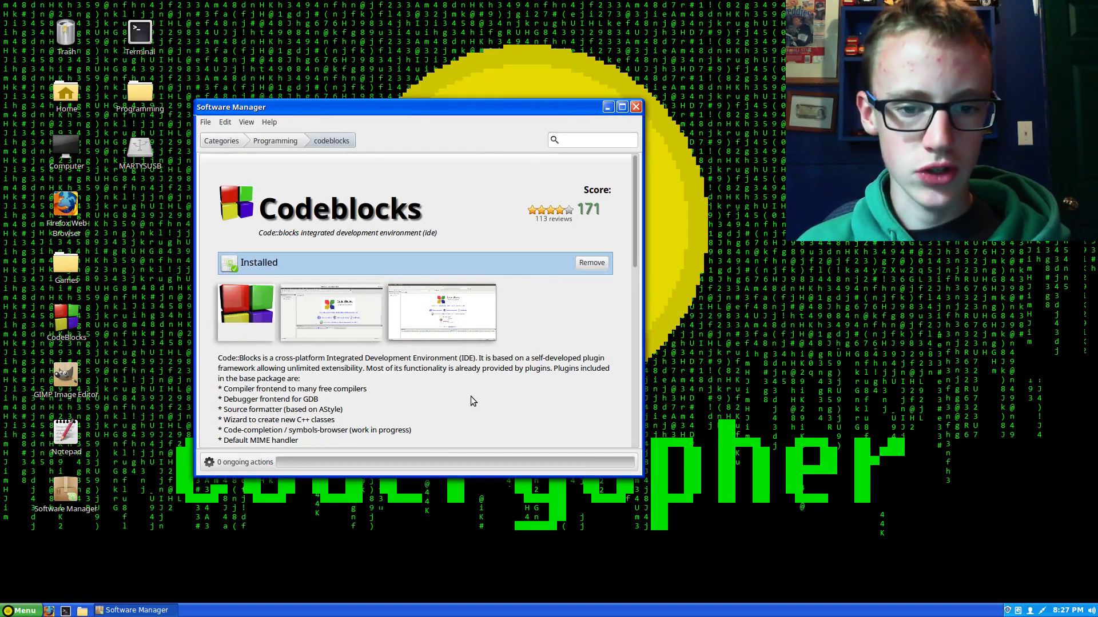
pyautogui.click(221, 140)
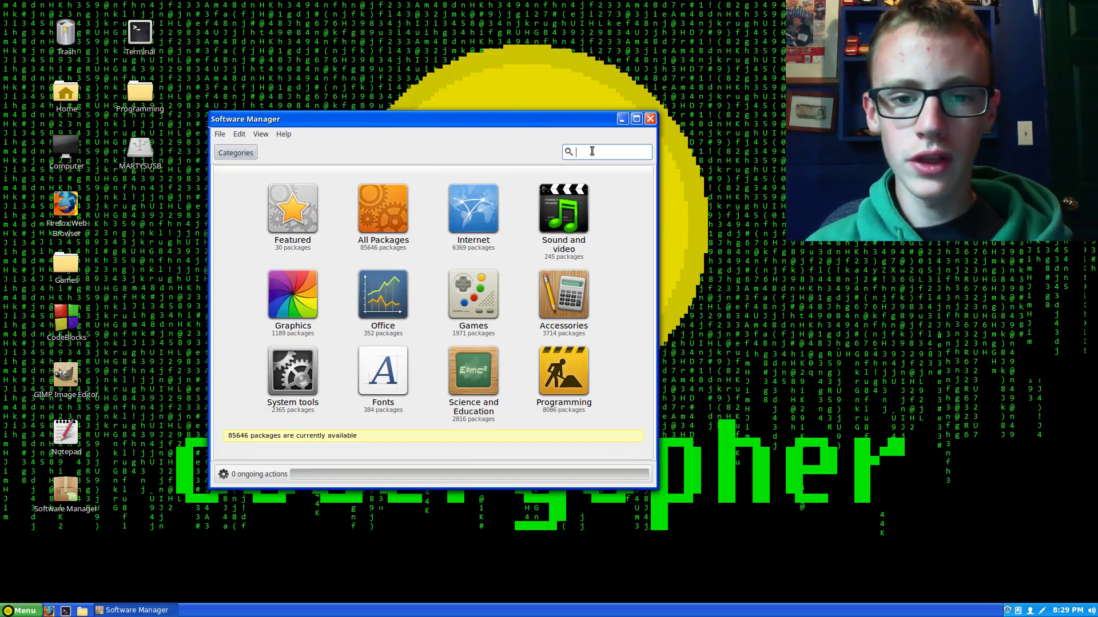
# Step: Search for 'xterm' and install the Xterm terminal emulator package
pyautogui.write('z')
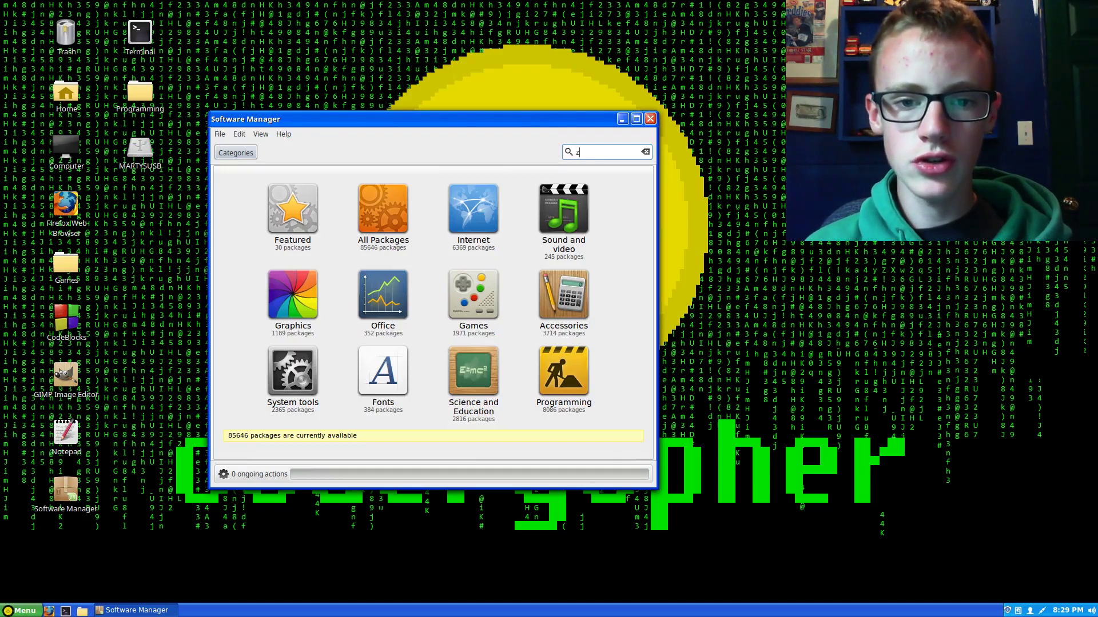
pyautogui.write('xterm')
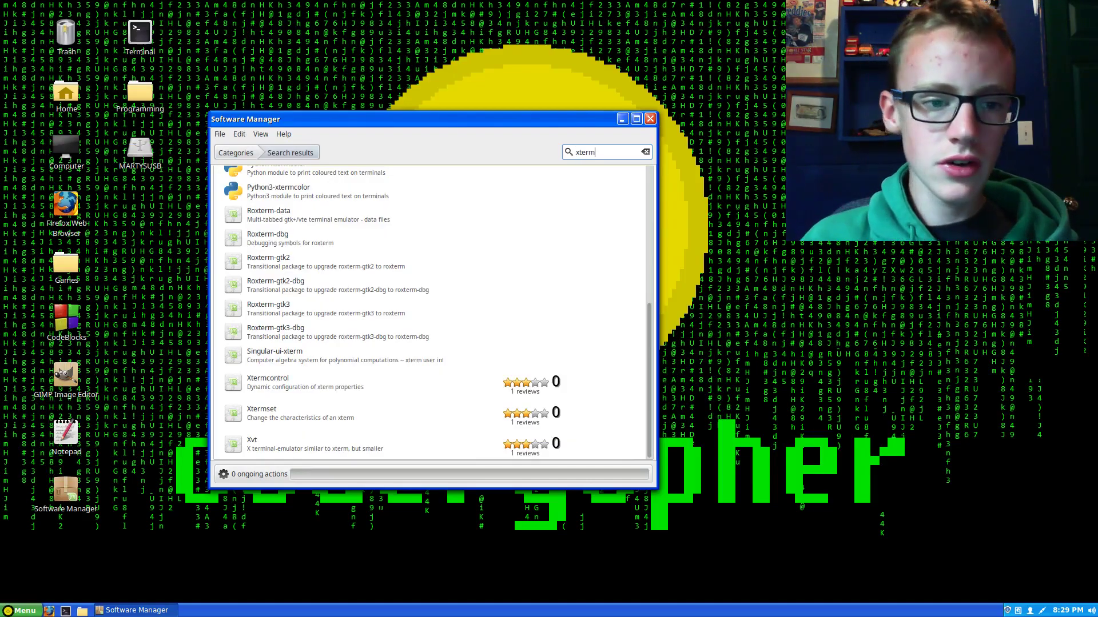
pyautogui.scroll(3)
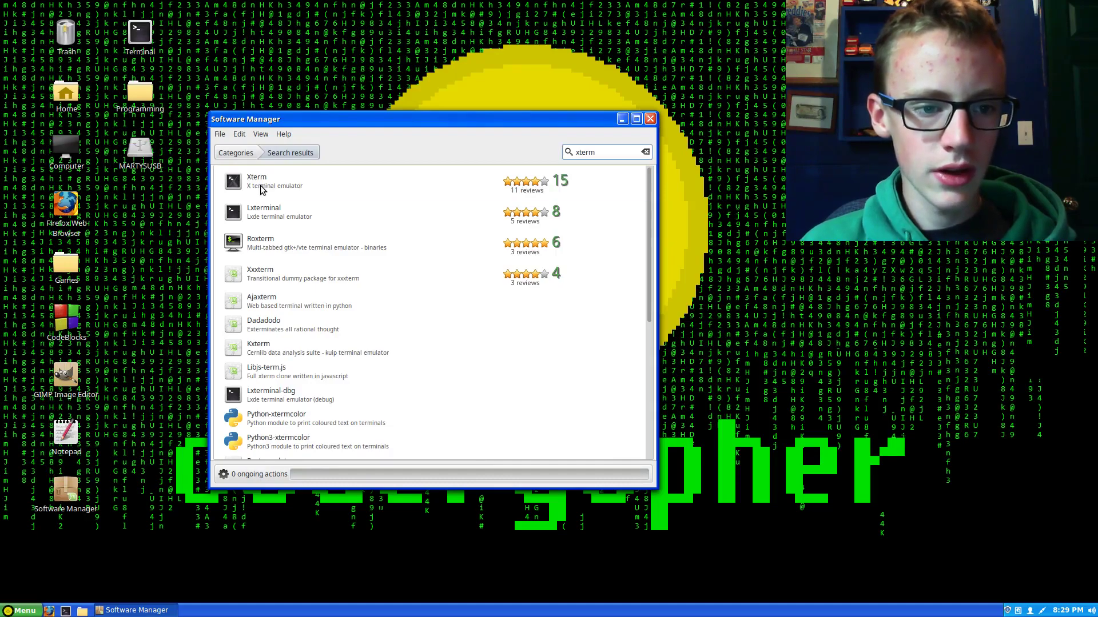
pyautogui.click(256, 180)
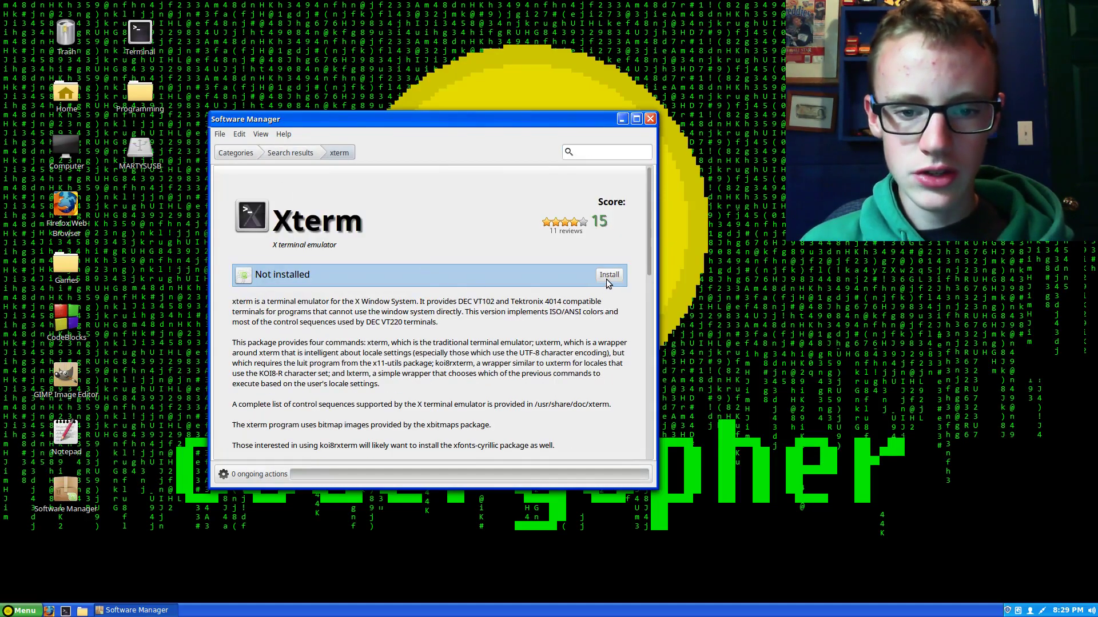
pyautogui.click(609, 275)
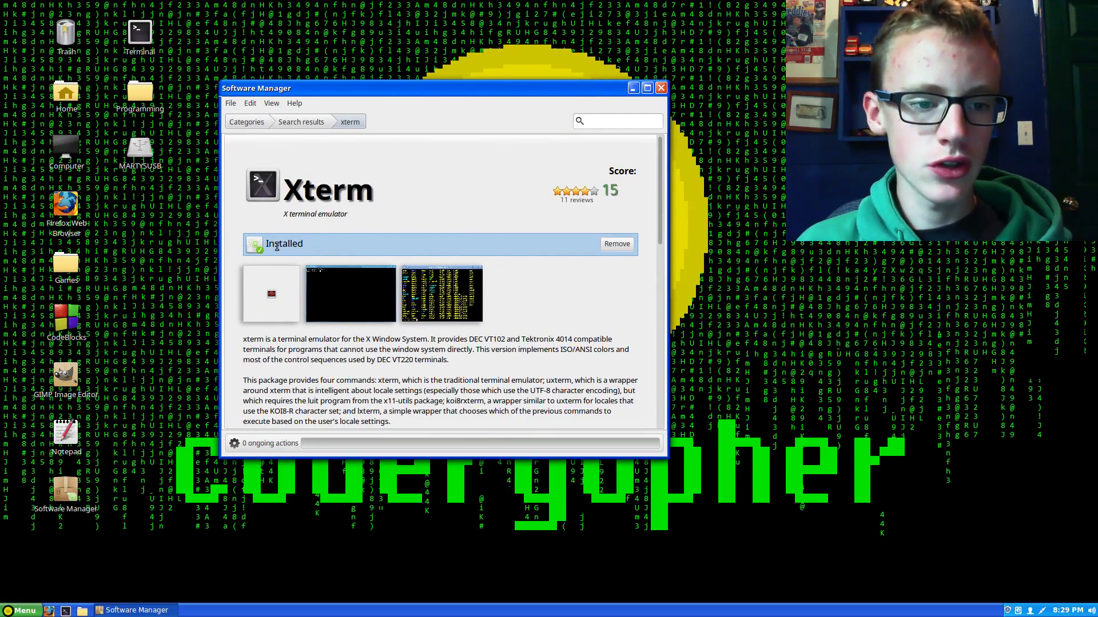
pyautogui.moveTo(199, 327)
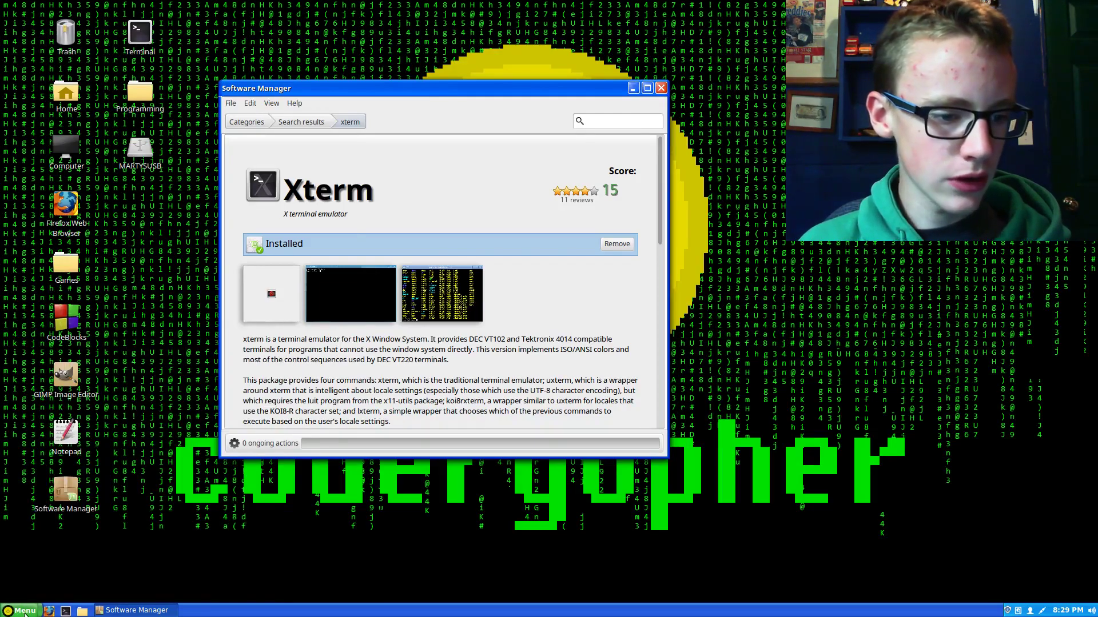
pyautogui.click(21, 611)
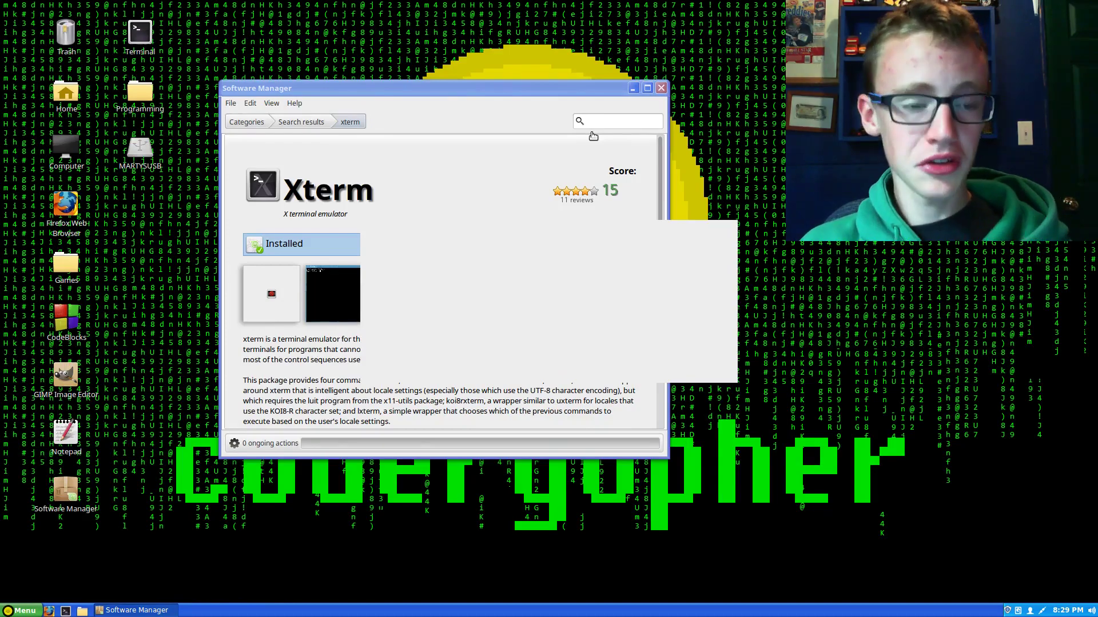
pyautogui.moveTo(520, 261)
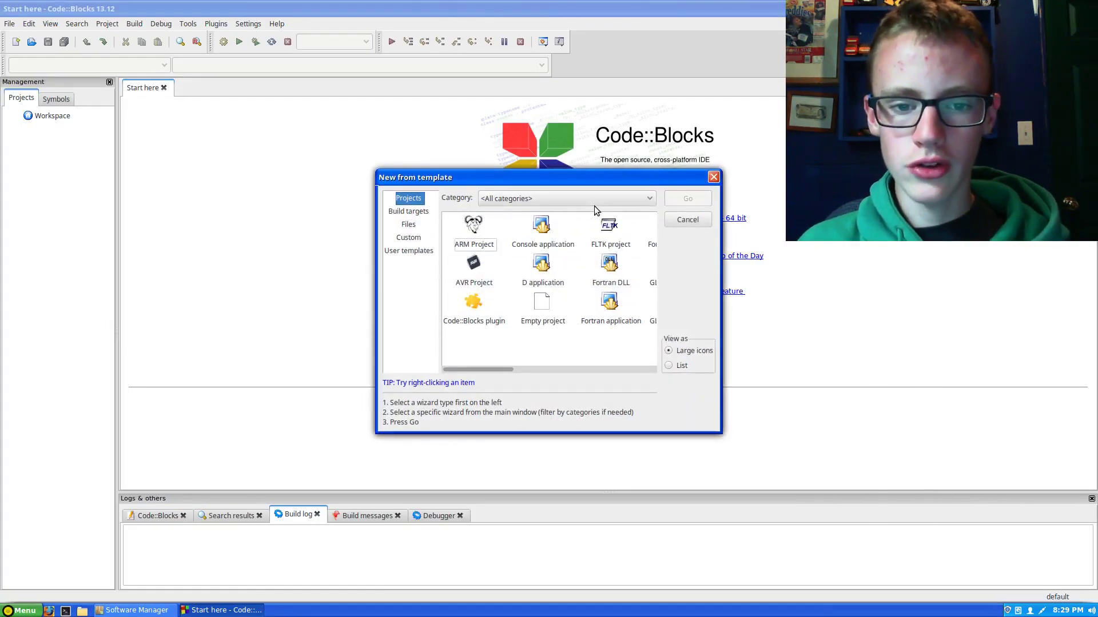
# Step: Start a Console application project in C++ titled 'Hello'
pyautogui.doubleClick(542, 230)
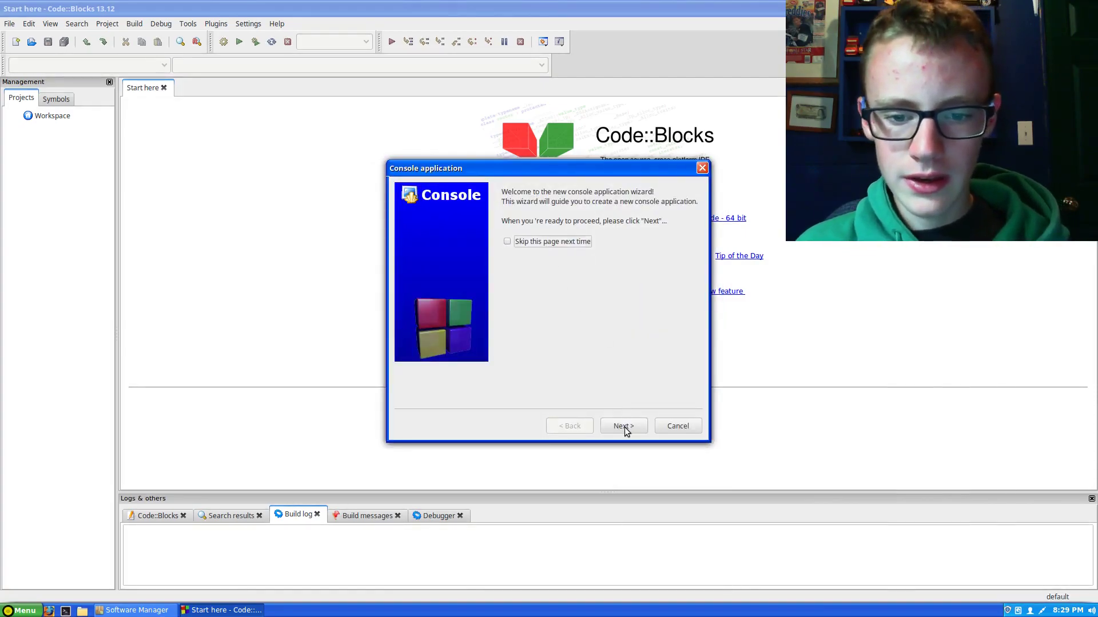
pyautogui.click(622, 426)
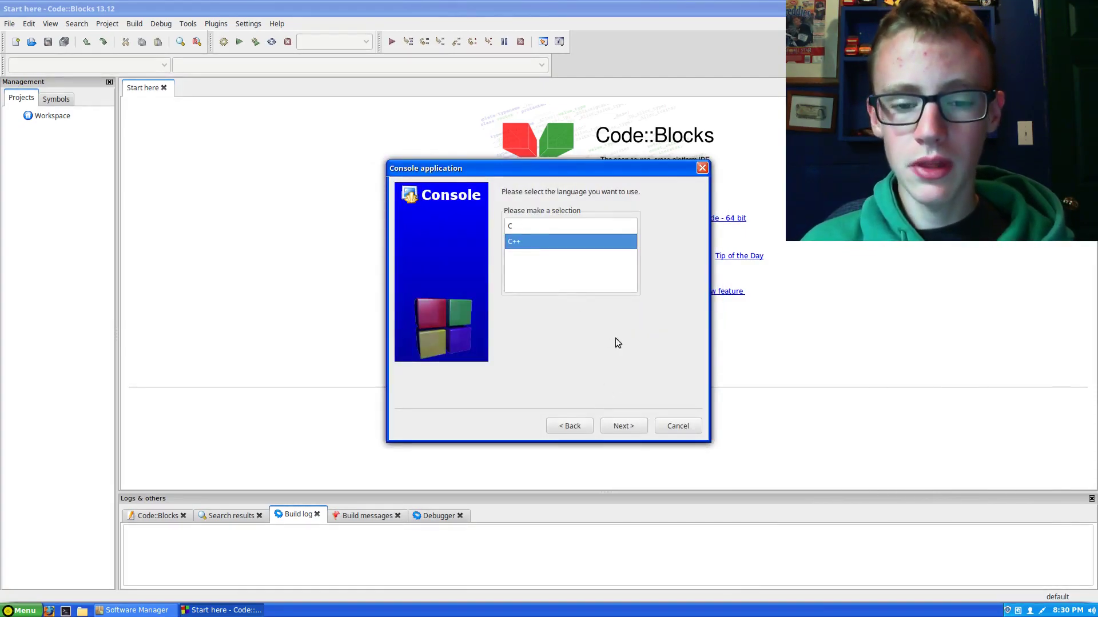
pyautogui.click(622, 425)
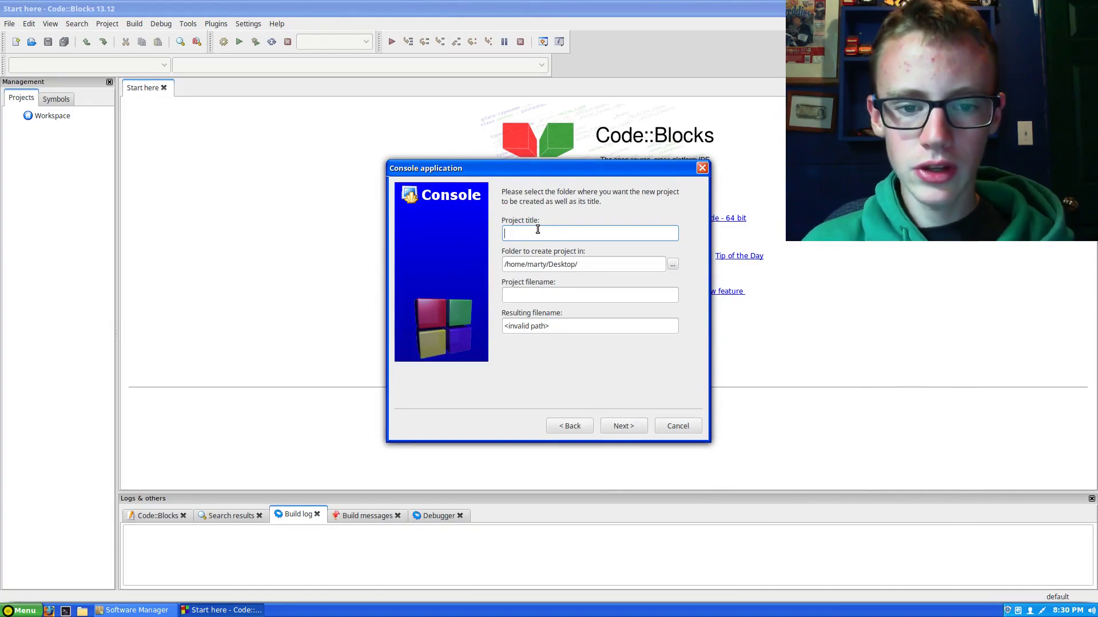
pyautogui.write('Hel')
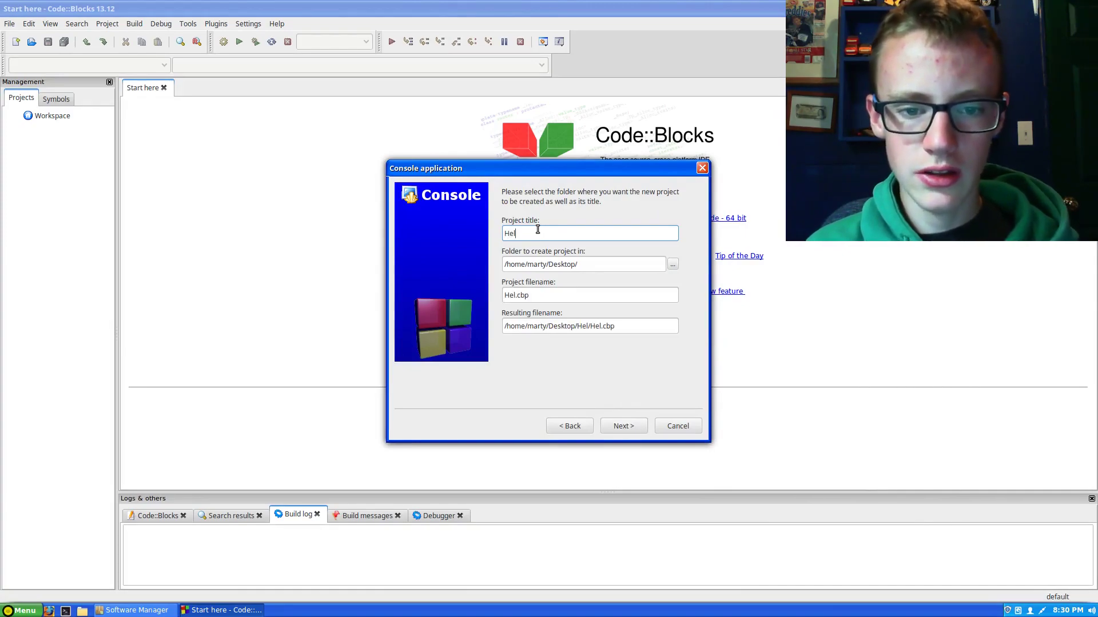
pyautogui.write('lo')
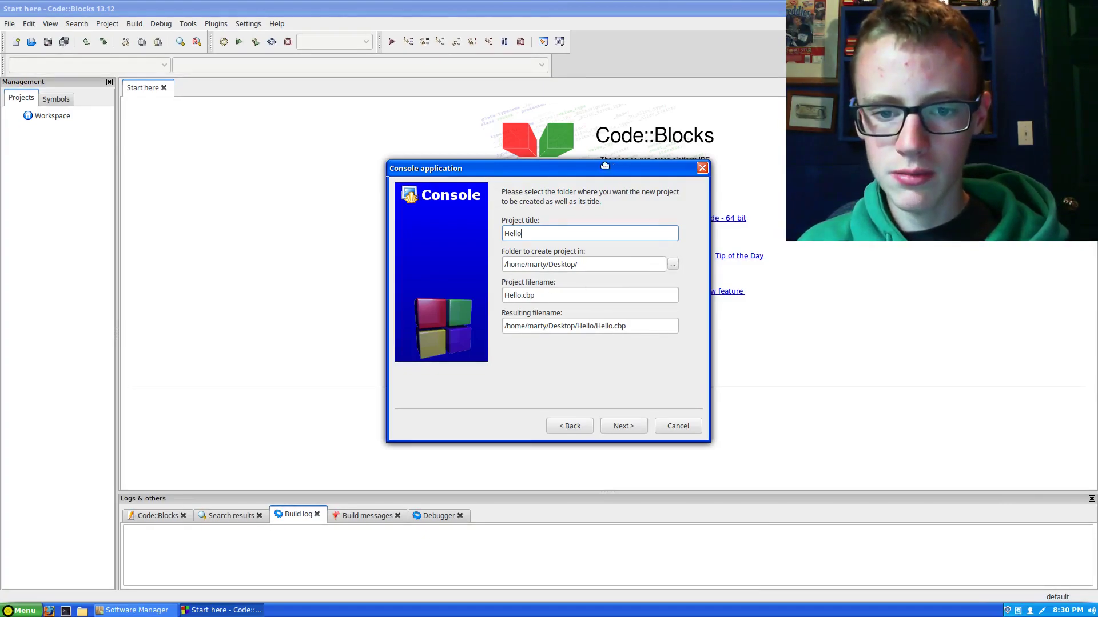
# Step: Choose the Desktop as the project folder and finish the wizard
pyautogui.click(671, 264)
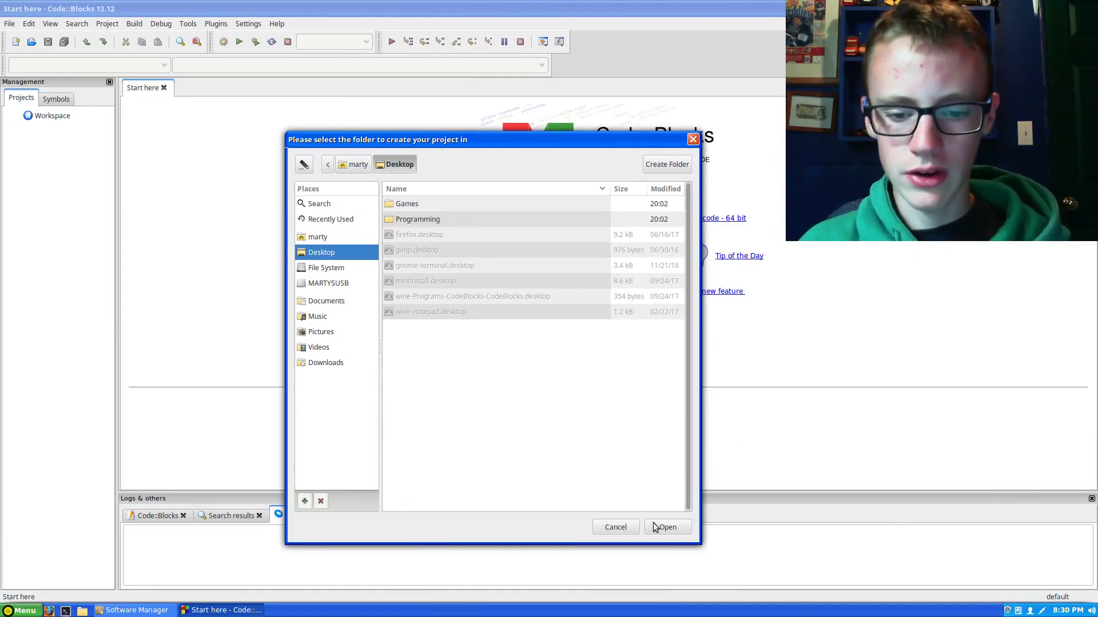
pyautogui.click(665, 527)
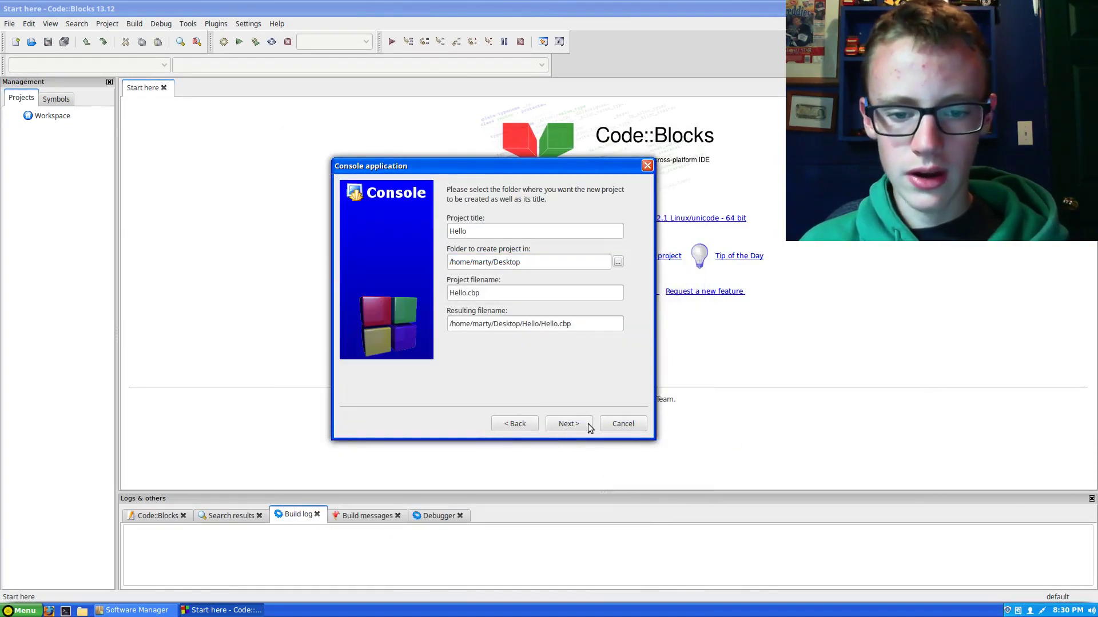
pyautogui.click(568, 423)
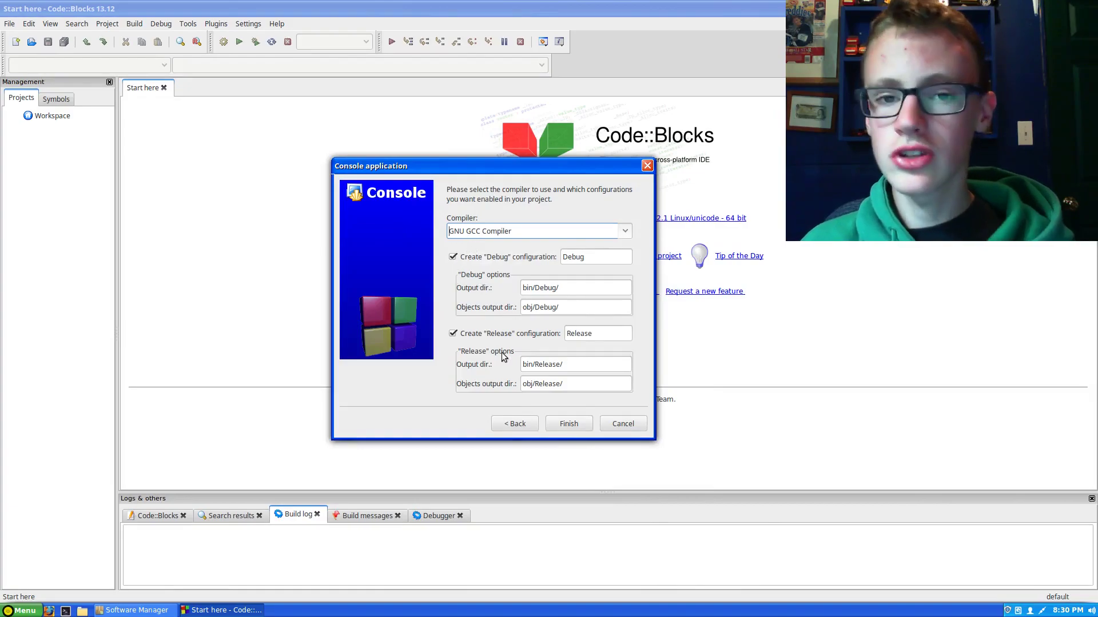
pyautogui.click(568, 423)
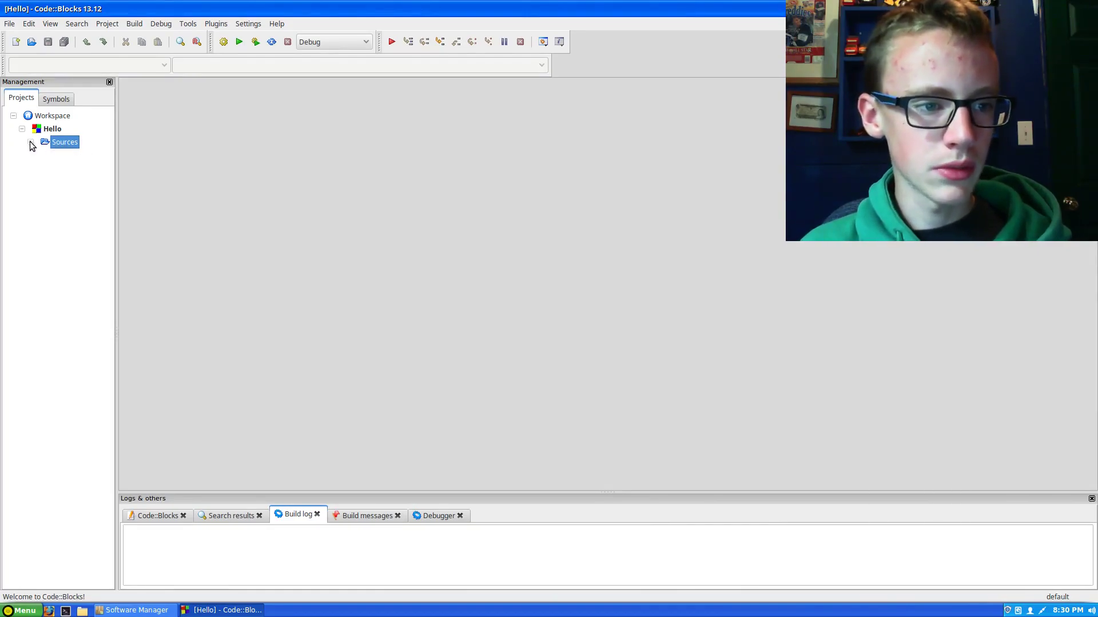
# Step: Expand the Hello project's Sources folder to reach main.cpp
pyautogui.doubleClick(64, 142)
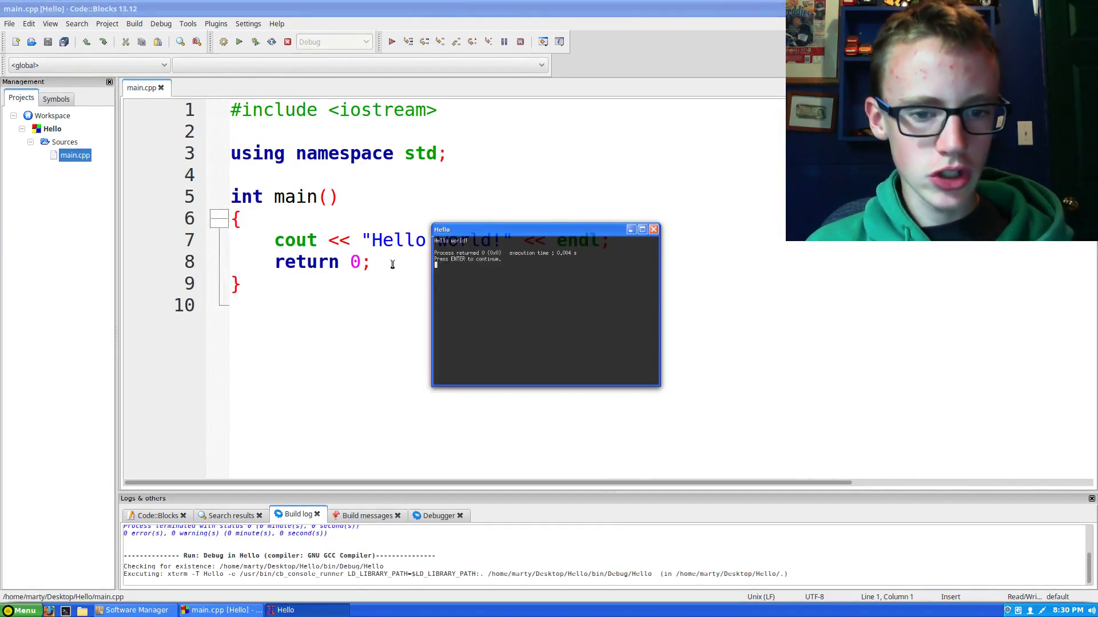
pyautogui.moveTo(474, 215)
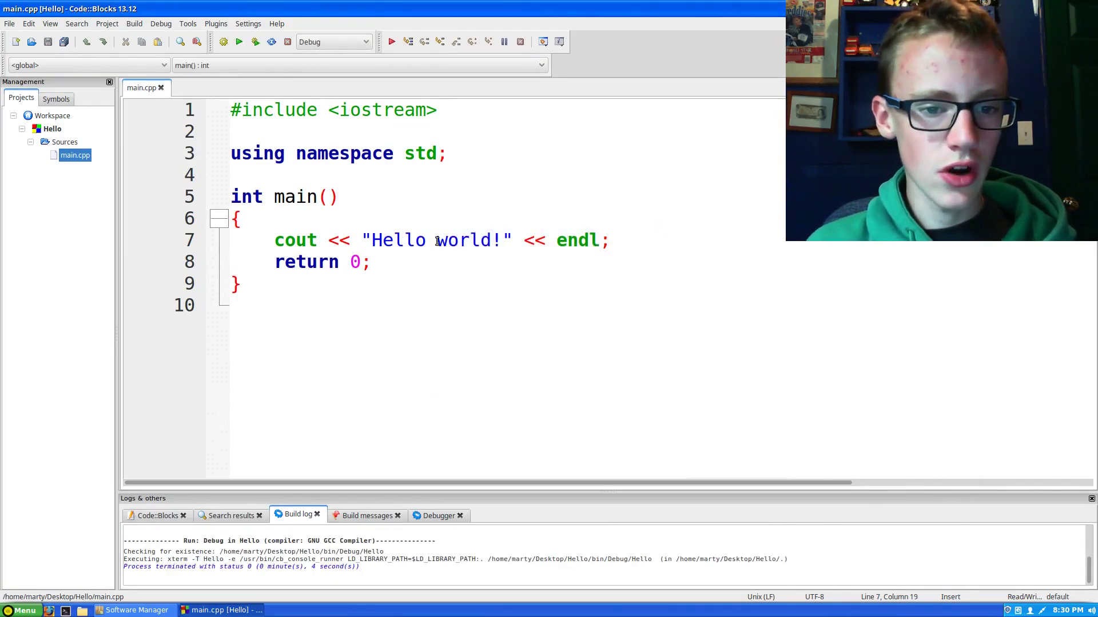
# Step: Change the cout string to 'Hello linux world!', rebuild and run, and reposition the output window
pyautogui.write('linux')
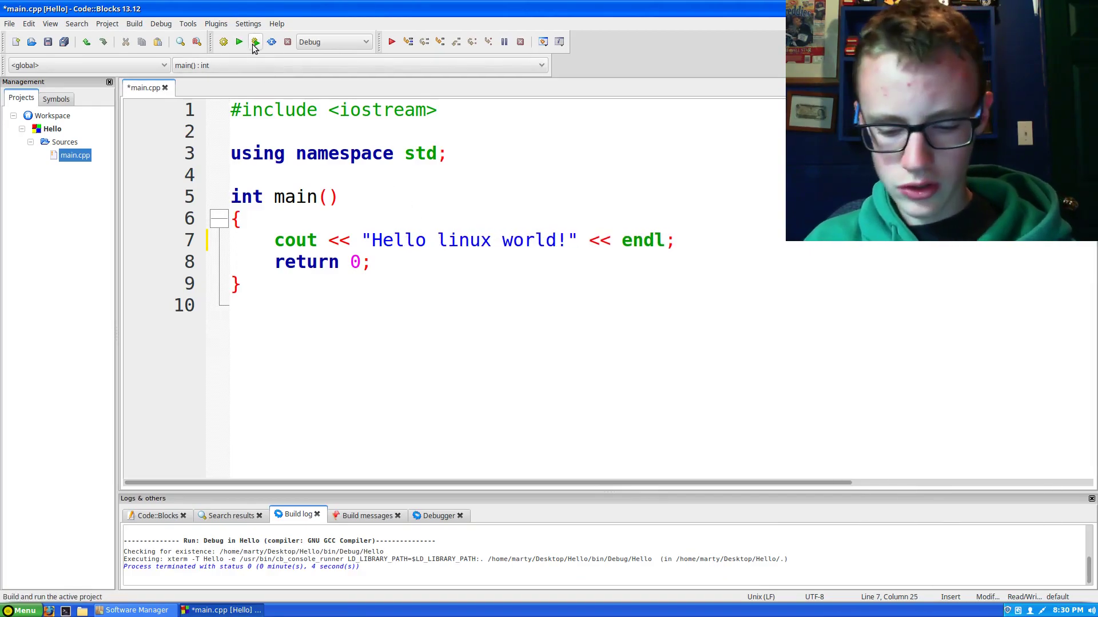
pyautogui.click(255, 41)
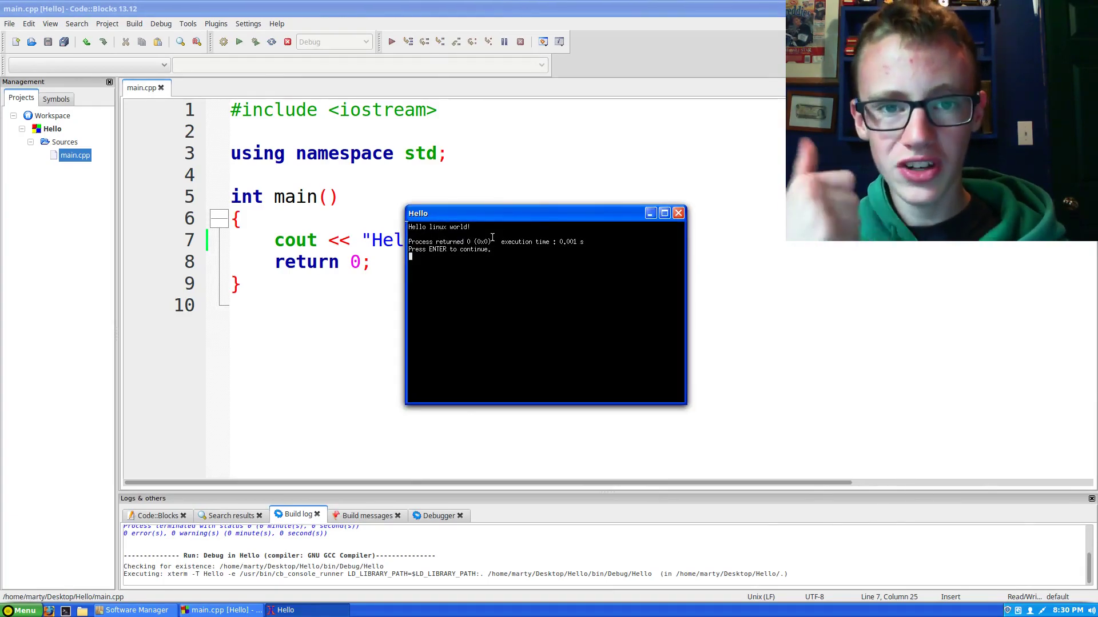
pyautogui.moveTo(490, 213); pyautogui.dragTo(598, 173)
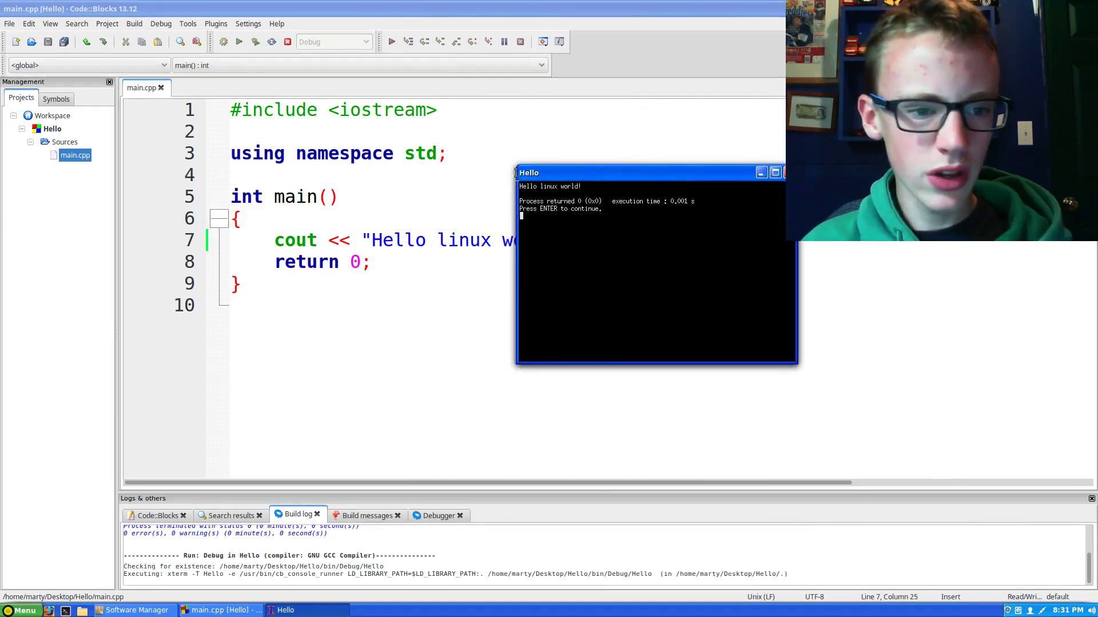